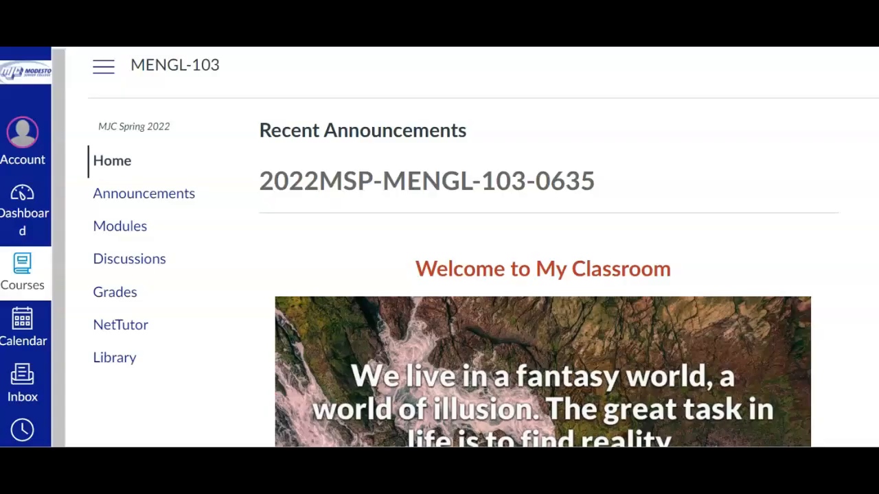
{"action": "mouse_move", "coordinate": [21, 68]}
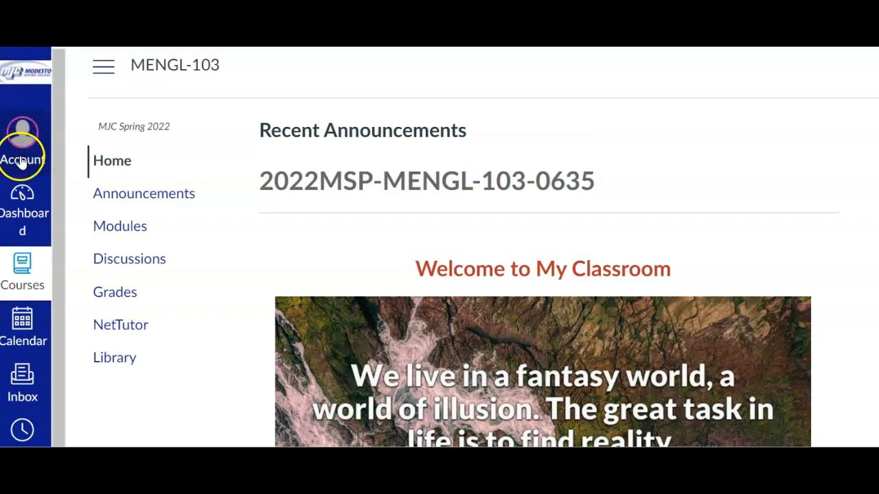
{"action": "mouse_move", "coordinate": [23, 323]}
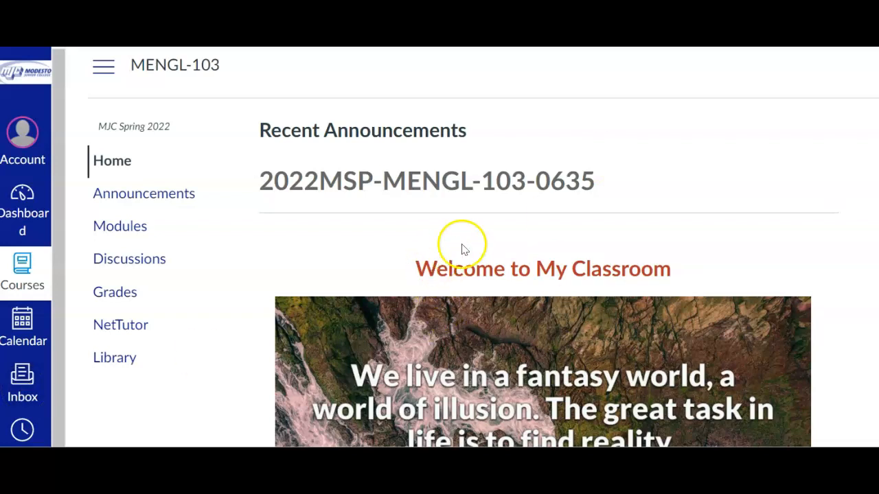
{"action": "mouse_move", "coordinate": [472, 362]}
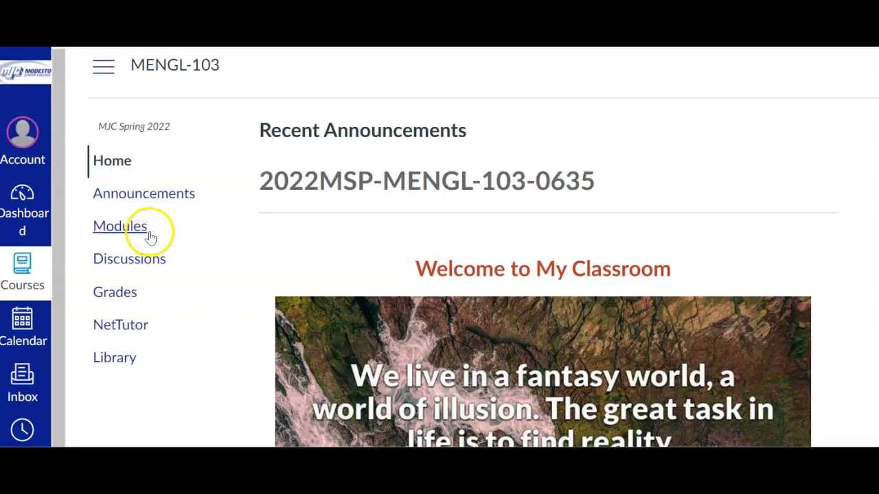
{"action": "mouse_move", "coordinate": [161, 321]}
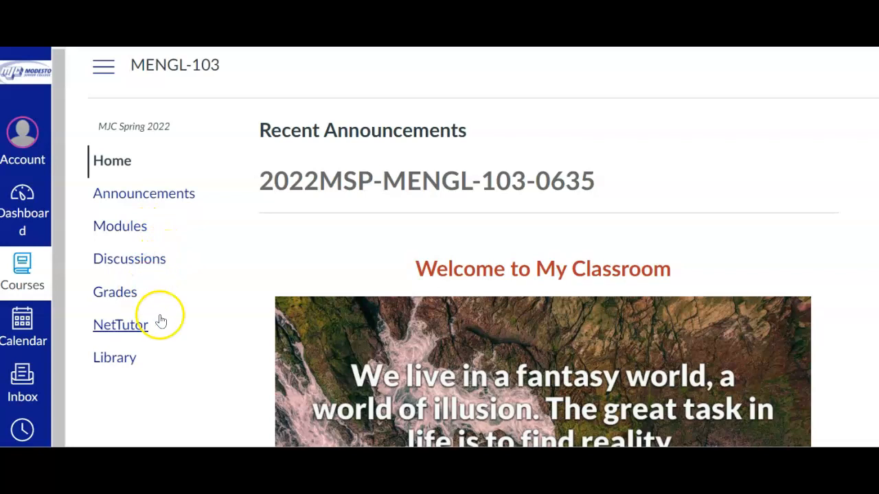
{"action": "mouse_move", "coordinate": [130, 360]}
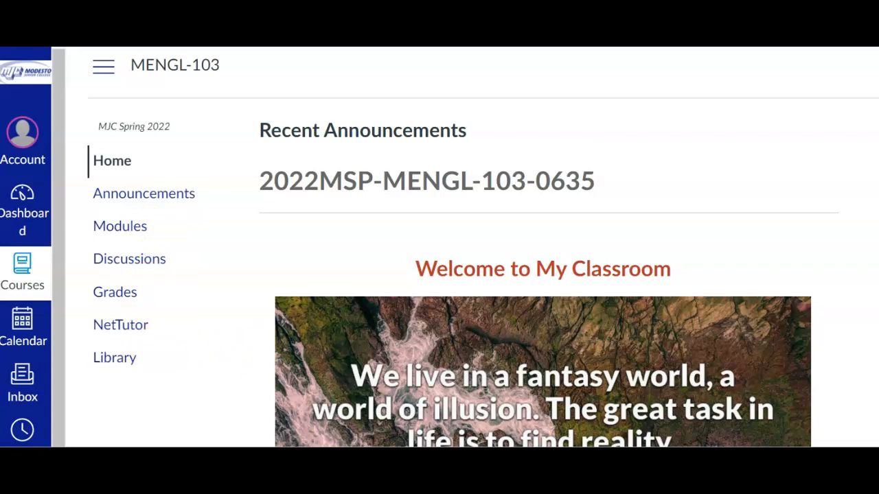
Open the course Modules page and scroll through the weekly study and assignment modules.
{"action": "scroll", "scroll_direction": "down", "scroll_amount": 3}
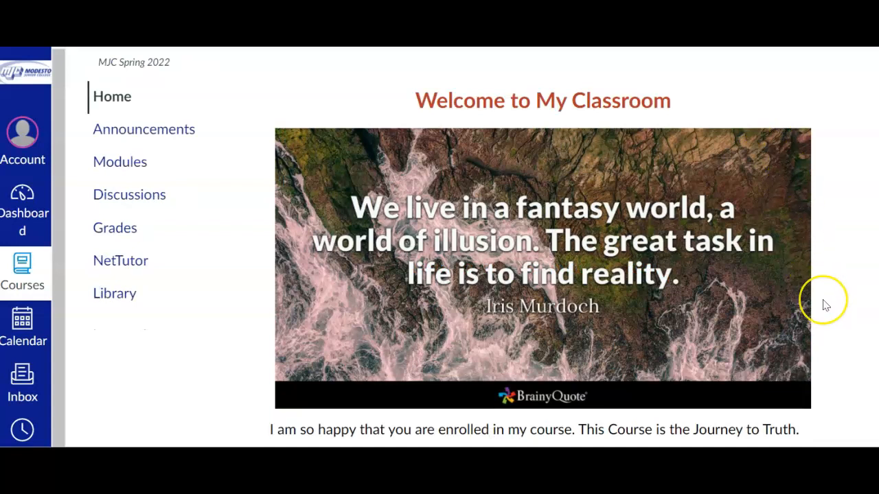
{"action": "mouse_move", "coordinate": [828, 309]}
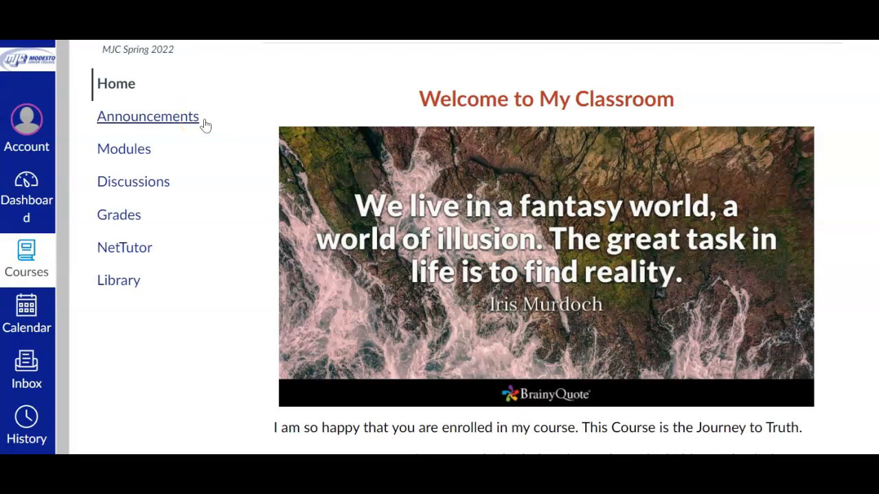
{"action": "mouse_move", "coordinate": [124, 149]}
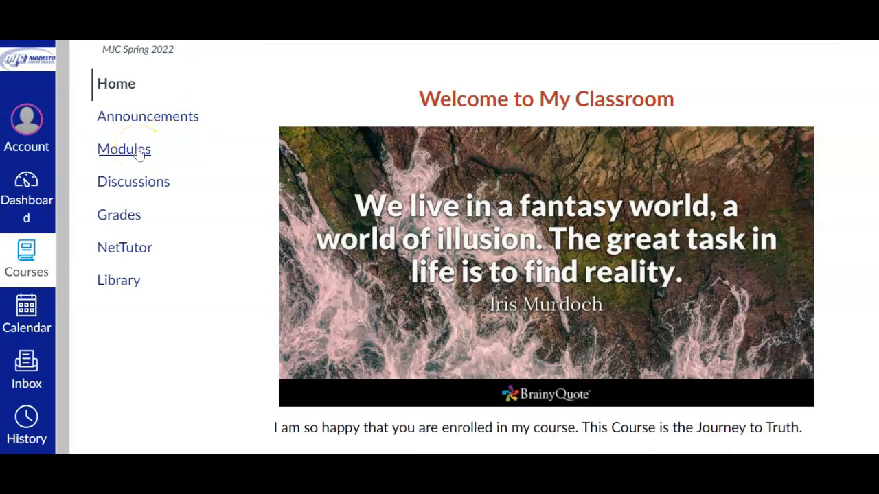
{"action": "mouse_move", "coordinate": [164, 185]}
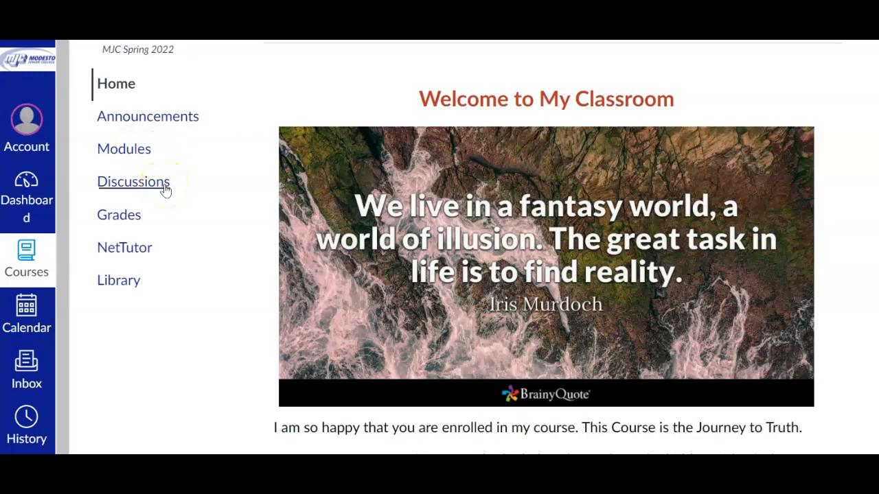
{"action": "mouse_move", "coordinate": [156, 261]}
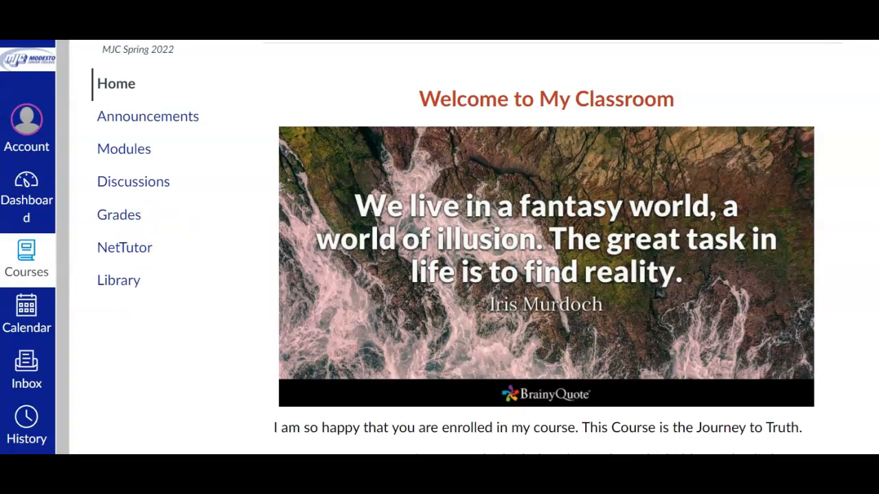
{"action": "left_click", "coordinate": [123, 148]}
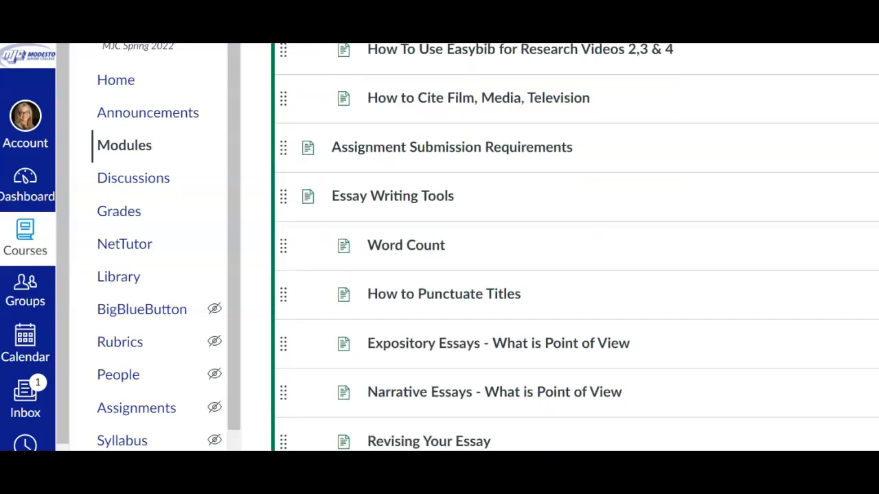
{"action": "scroll", "scroll_direction": "down", "scroll_amount": 3}
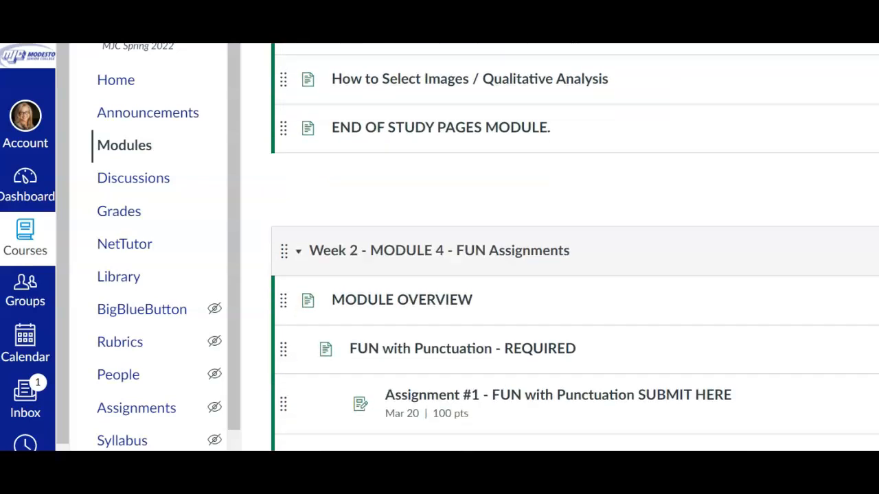
{"action": "scroll", "scroll_direction": "down", "scroll_amount": 3}
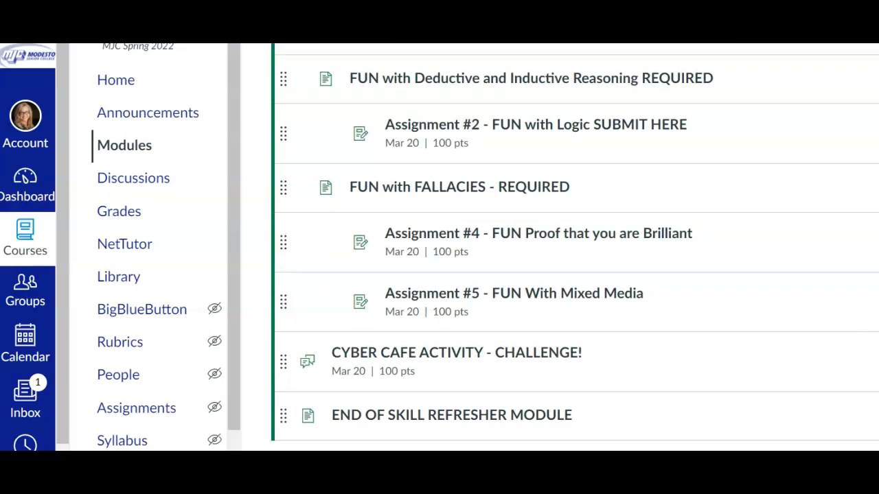
{"action": "scroll", "scroll_direction": "down", "scroll_amount": 3}
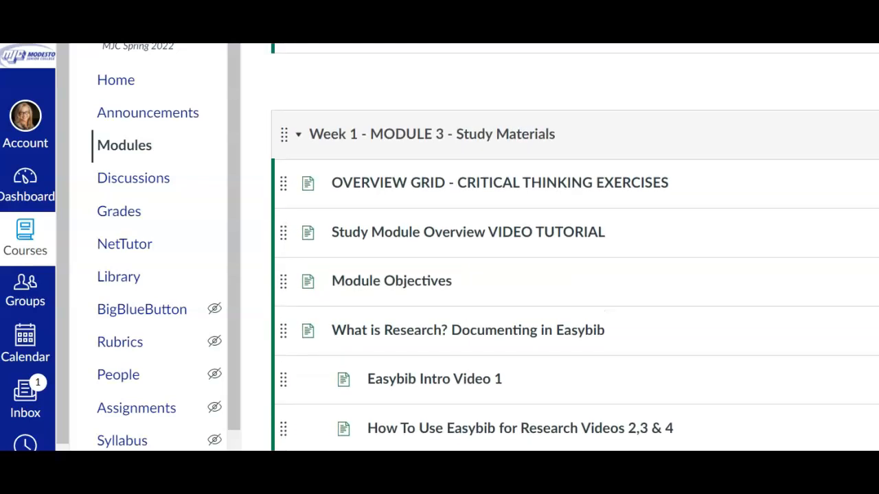
{"action": "scroll", "scroll_direction": "down", "scroll_amount": 3}
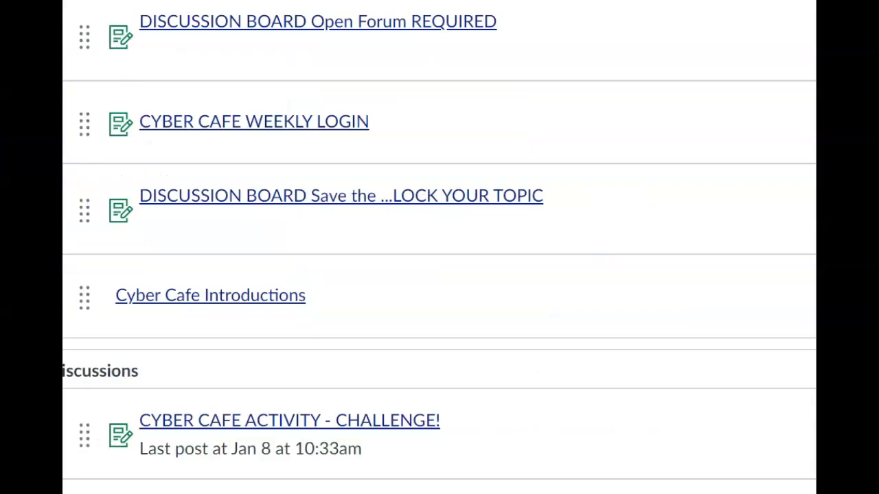
{"action": "scroll", "scroll_direction": "down", "scroll_amount": 3}
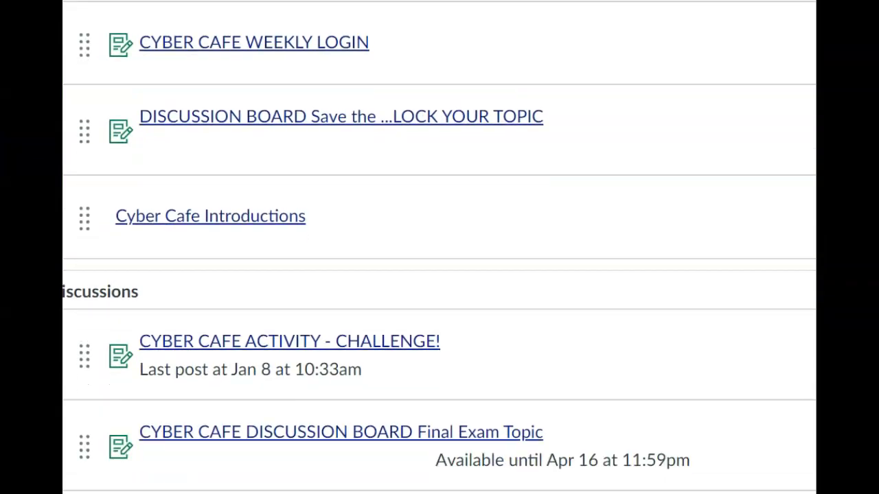
{"action": "scroll", "scroll_direction": "down", "scroll_amount": 3}
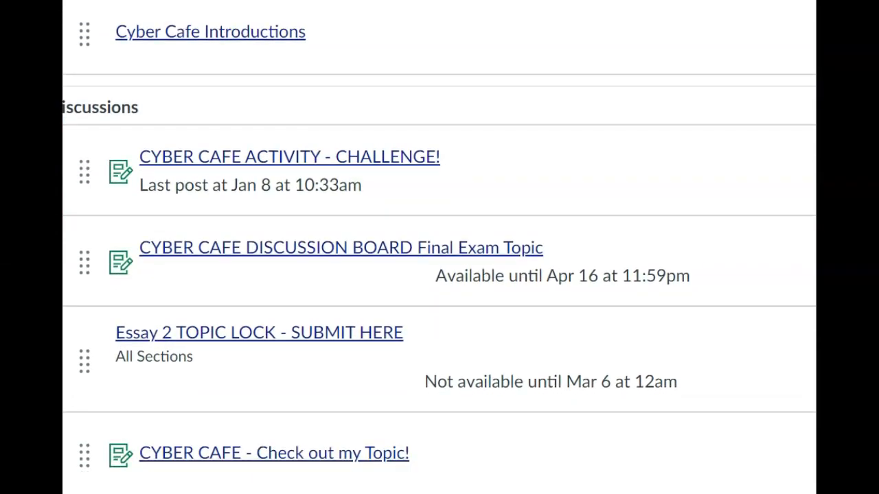
{"action": "scroll", "scroll_direction": "up", "scroll_amount": 3}
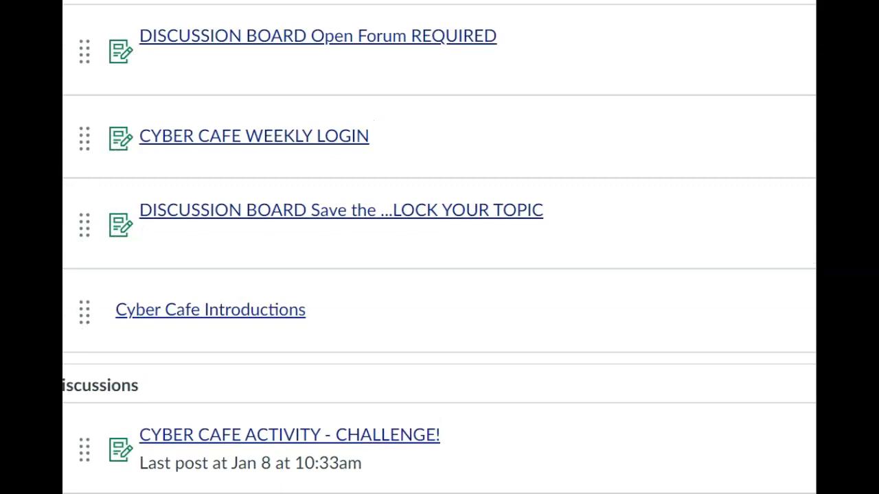
{"action": "scroll", "scroll_direction": "down", "scroll_amount": 3}
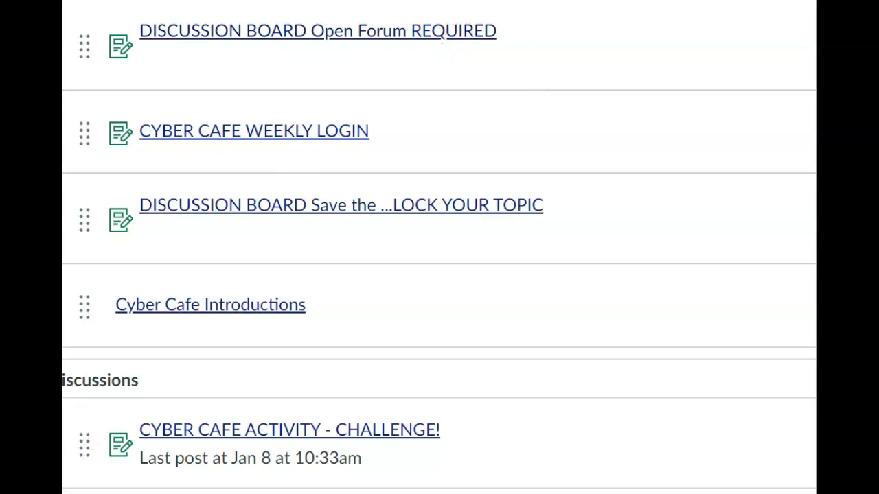
Open the Open Forum REQUIRED discussion and scroll through its instructions to the reply area.
{"action": "left_click", "coordinate": [317, 30]}
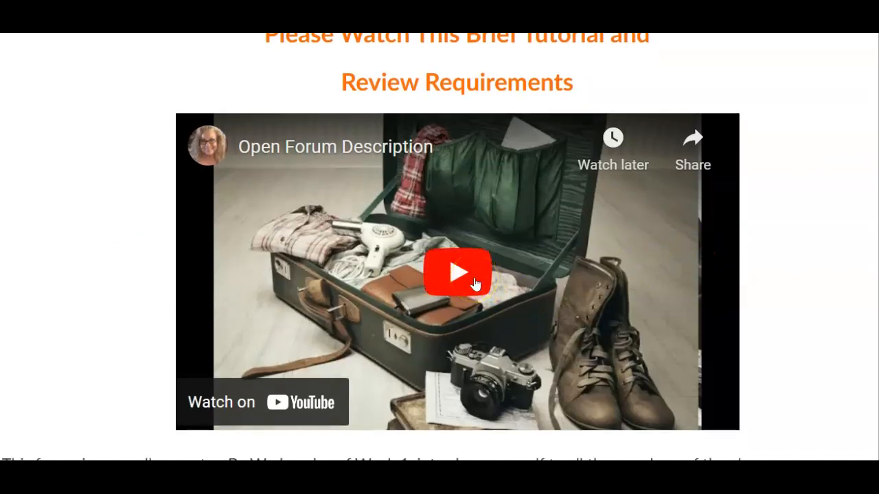
{"action": "scroll", "scroll_direction": "down", "scroll_amount": 3}
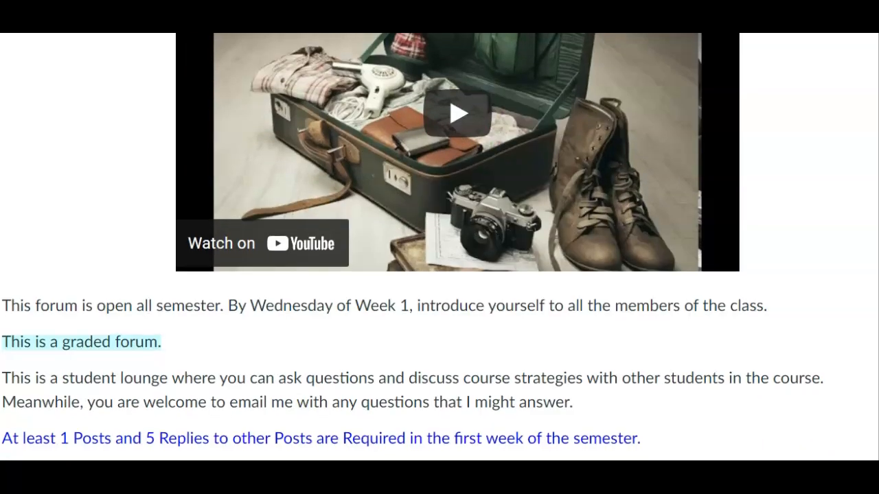
{"action": "scroll", "scroll_direction": "down", "scroll_amount": 3}
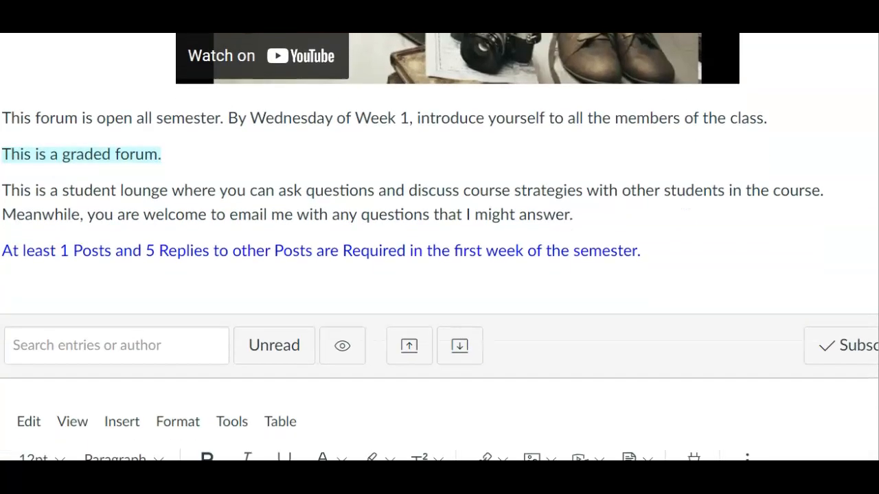
{"action": "scroll", "scroll_direction": "down", "scroll_amount": 3}
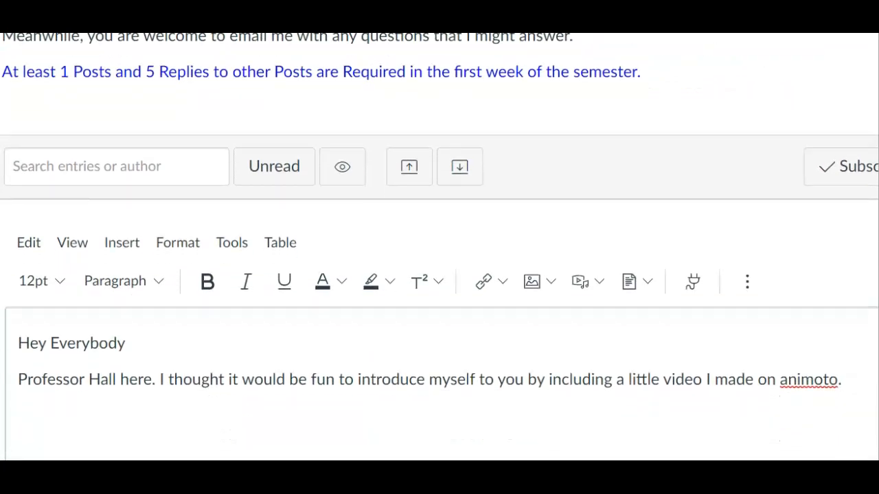
{"action": "scroll", "scroll_direction": "down", "scroll_amount": 3}
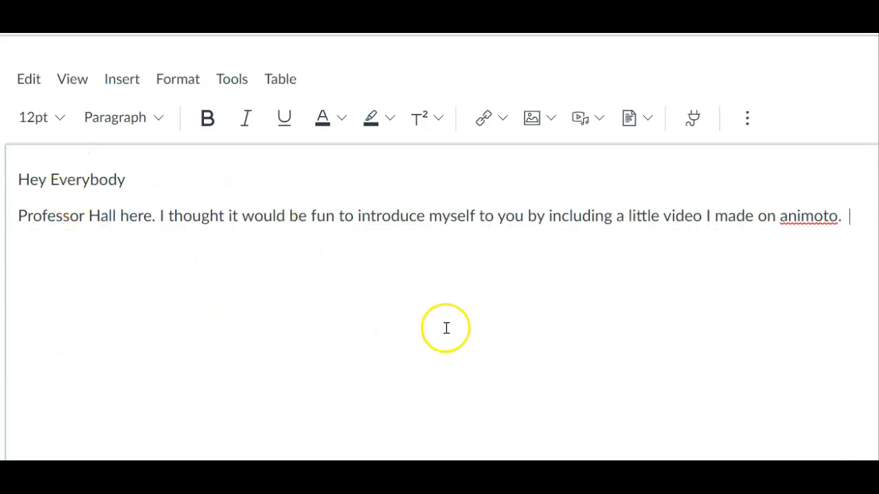
{"action": "mouse_move", "coordinate": [246, 314]}
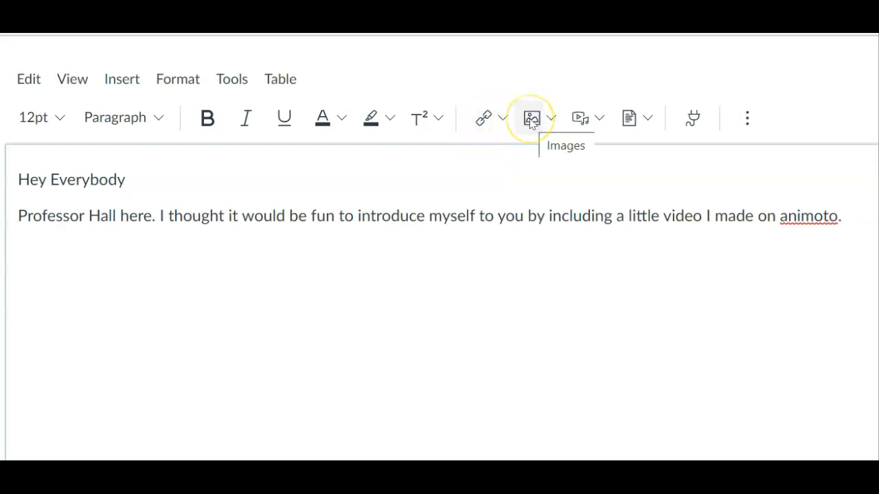
{"action": "mouse_move", "coordinate": [580, 117]}
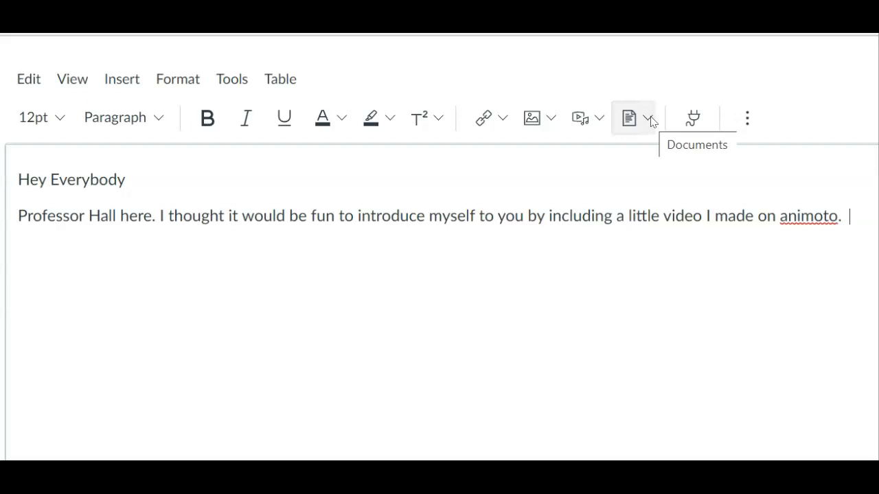
{"action": "mouse_move", "coordinate": [693, 117]}
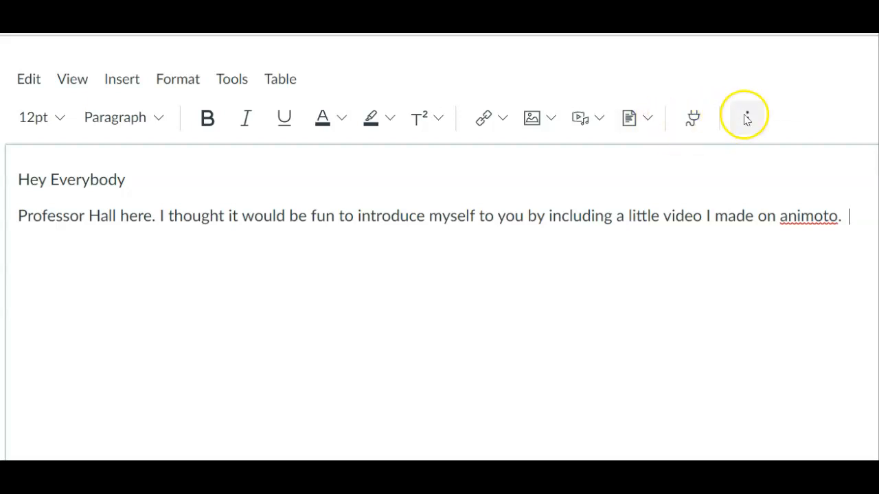
Show the reply editor's hidden toolbar row with the More (⋮) button.
{"action": "left_click", "coordinate": [744, 117]}
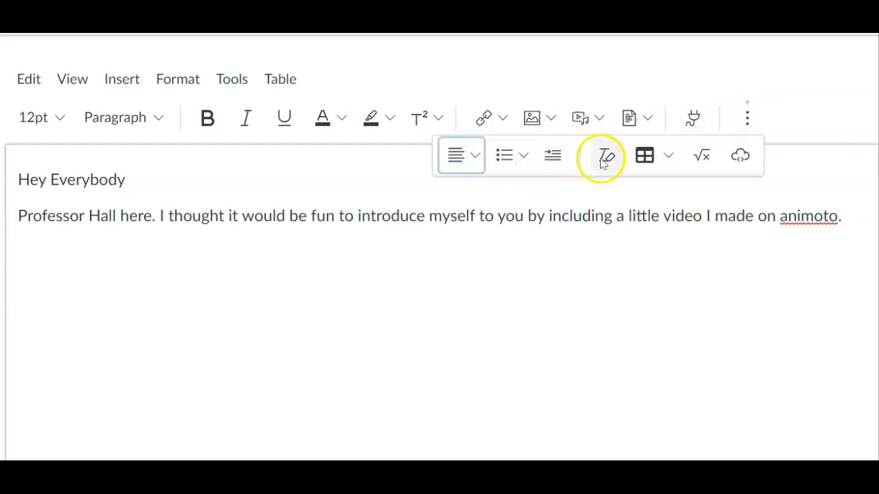
{"action": "mouse_move", "coordinate": [740, 154]}
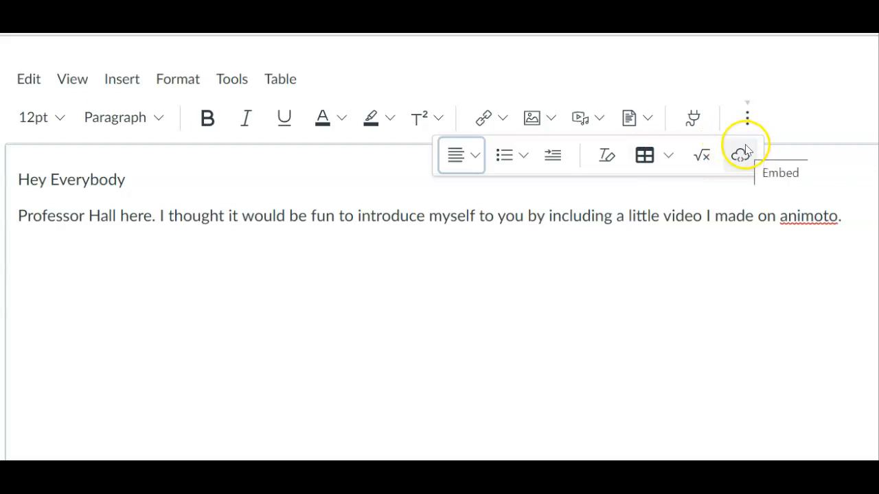
{"action": "mouse_move", "coordinate": [494, 190]}
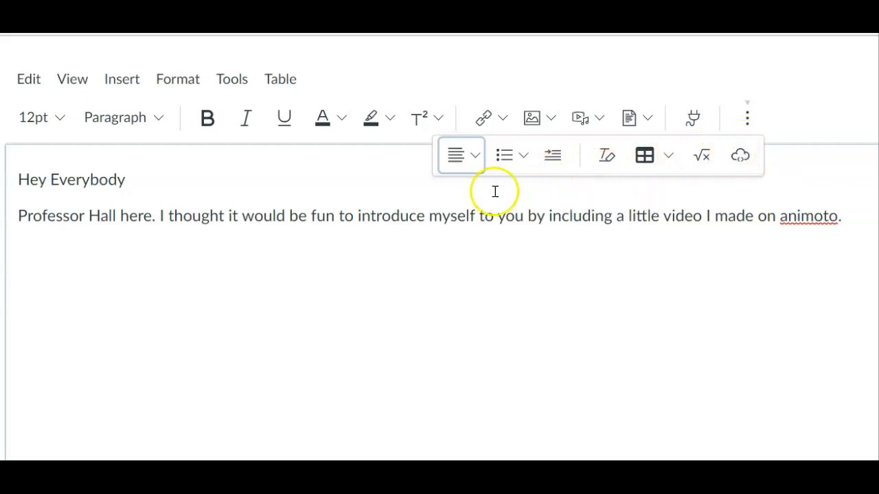
{"action": "mouse_move", "coordinate": [293, 188]}
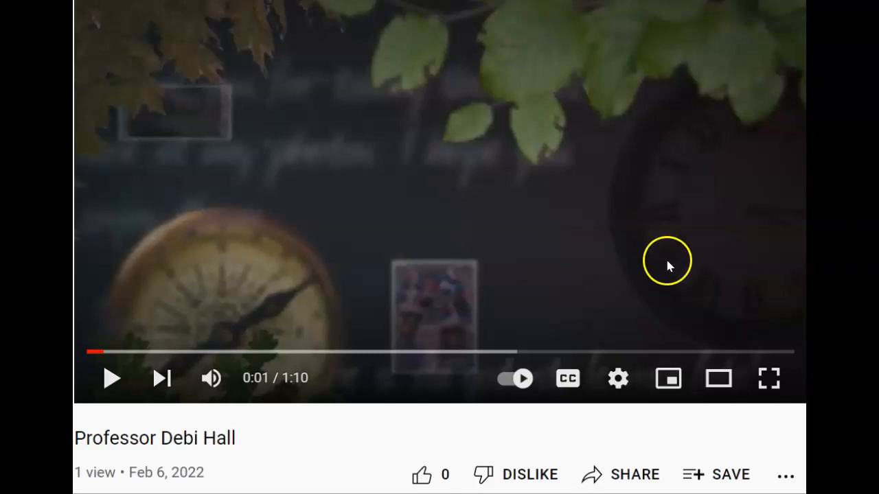
{"action": "mouse_move", "coordinate": [634, 474]}
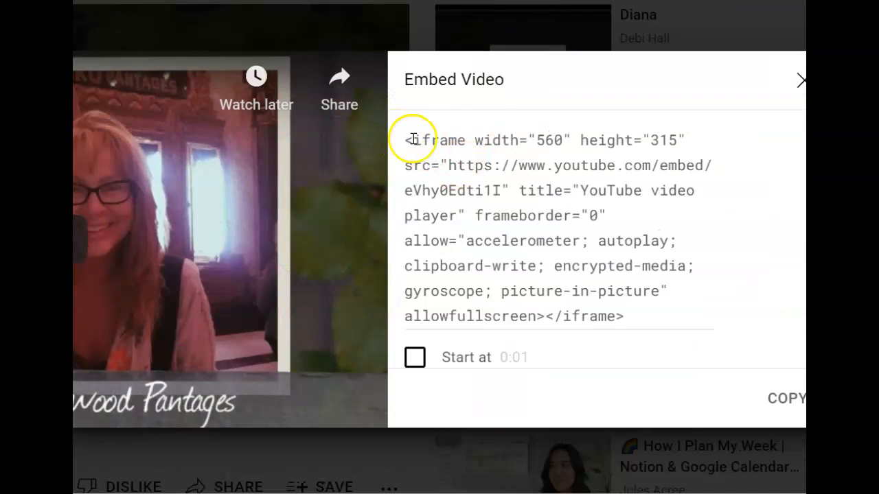
Select the entire YouTube iframe embed code for the introduction video.
{"action": "left_click_drag", "start_coordinate": [408, 140], "coordinate": [539, 265]}
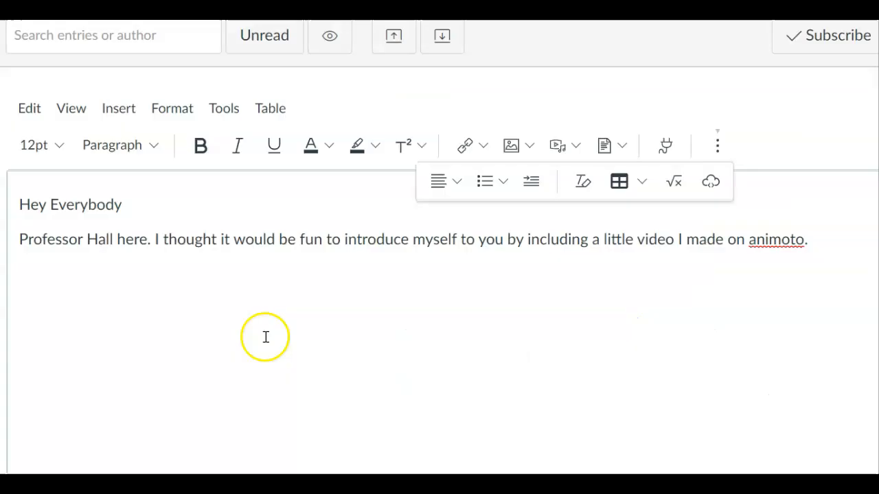
{"action": "mouse_move", "coordinate": [608, 301]}
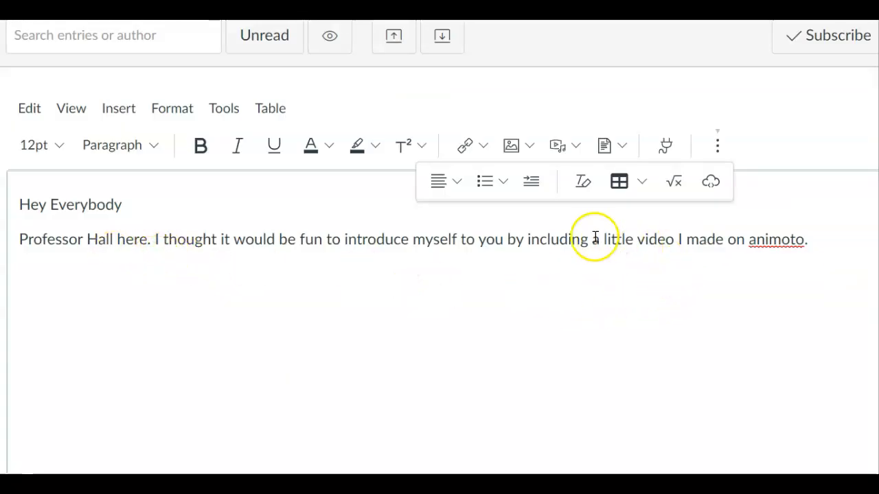
{"action": "mouse_move", "coordinate": [429, 129]}
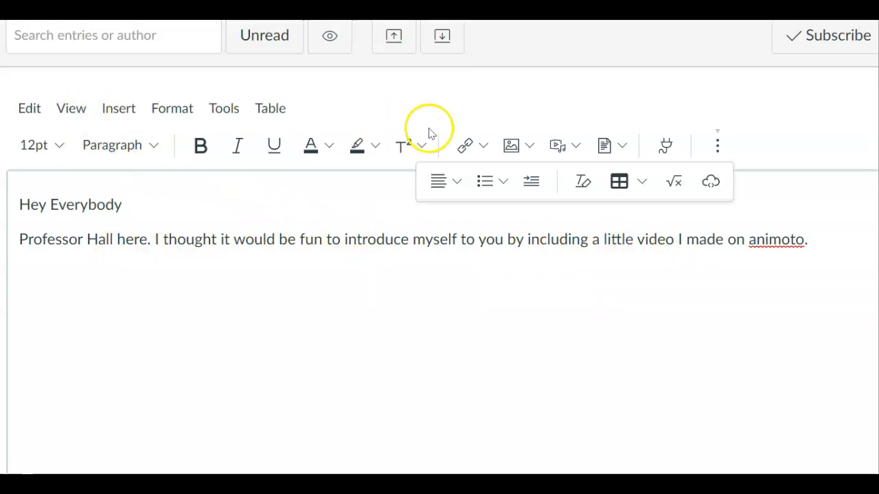
{"action": "mouse_move", "coordinate": [70, 107]}
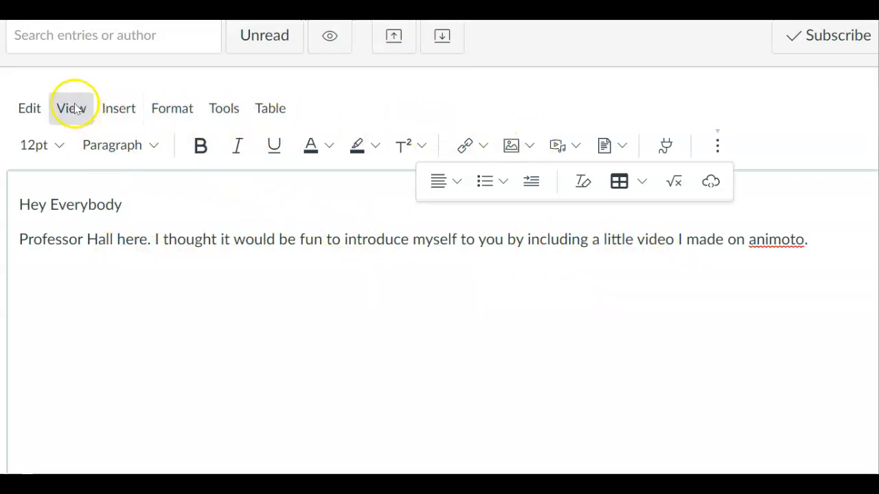
Open the View menu in the reply editor's menu bar.
{"action": "left_click", "coordinate": [70, 108]}
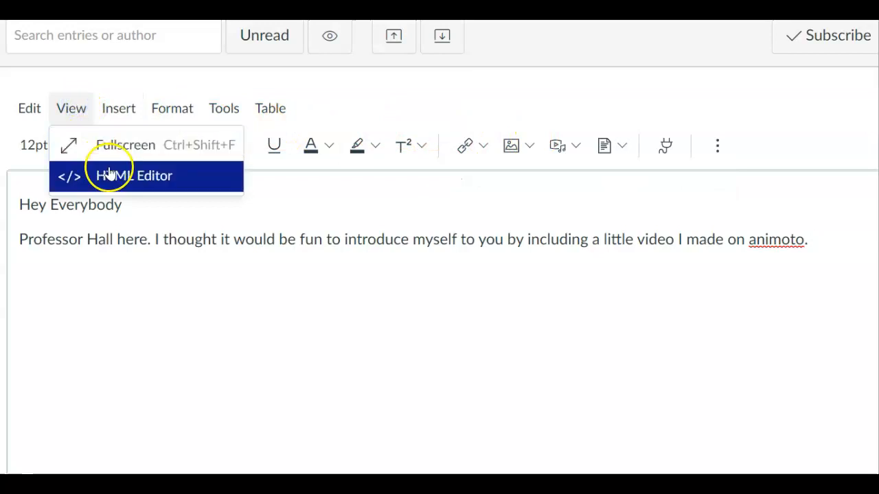
Embed the YouTube iframe in the reply's HTML, resized from 560x315 to 463x275.
{"action": "left_click", "coordinate": [132, 175]}
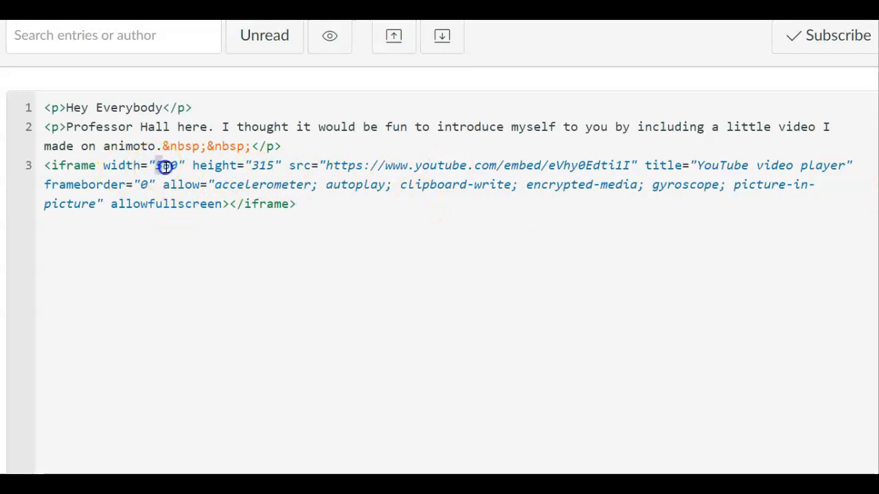
{"action": "double_click", "coordinate": [167, 165]}
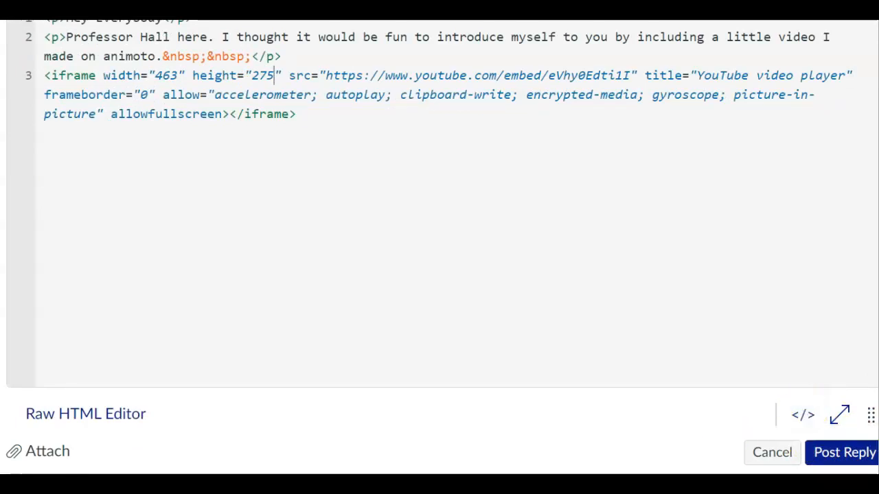
{"action": "left_click", "coordinate": [802, 415]}
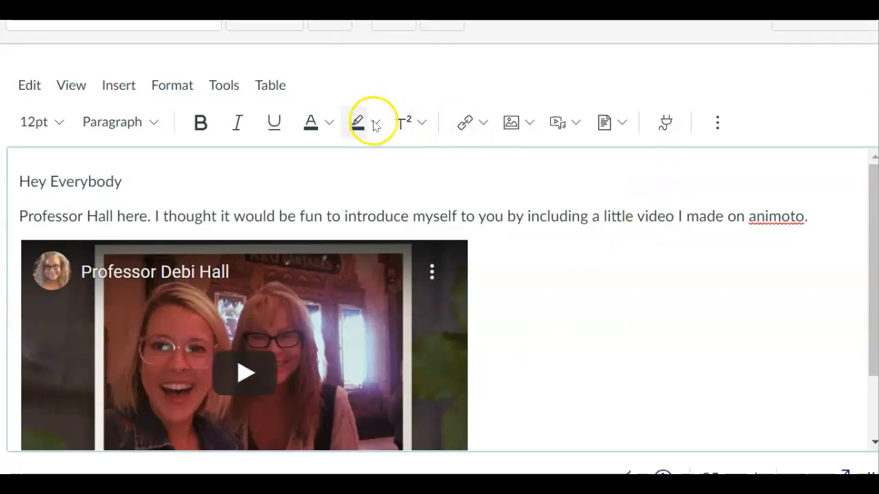
Center-align the embedded video below the animoto line and scroll to confirm.
{"action": "left_click", "coordinate": [716, 122]}
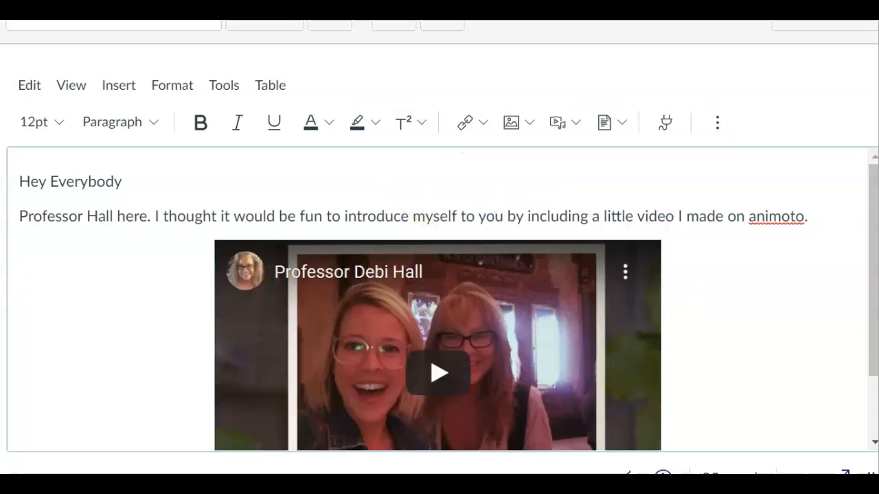
{"action": "scroll", "scroll_direction": "down", "scroll_amount": 3}
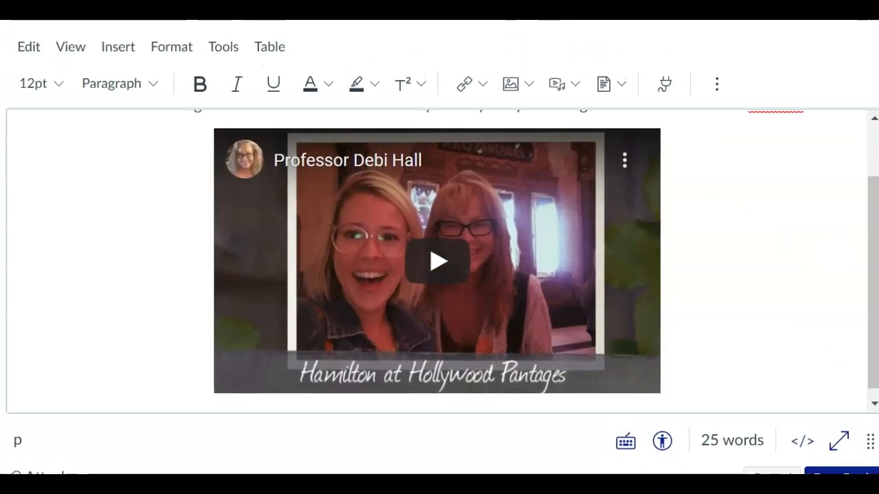
{"action": "scroll", "scroll_direction": "down", "scroll_amount": 3}
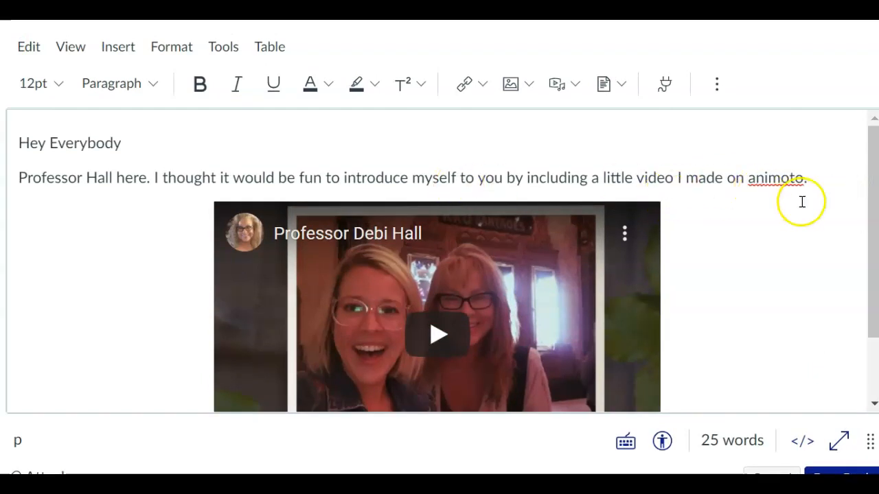
{"action": "mouse_move", "coordinate": [871, 216]}
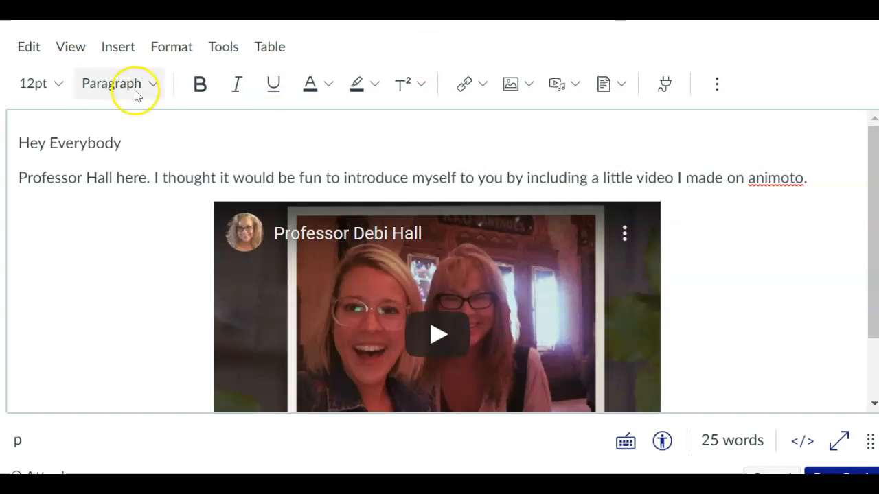
Switch the reply editor to fullscreen from the View menu to review the draft.
{"action": "left_click", "coordinate": [70, 46]}
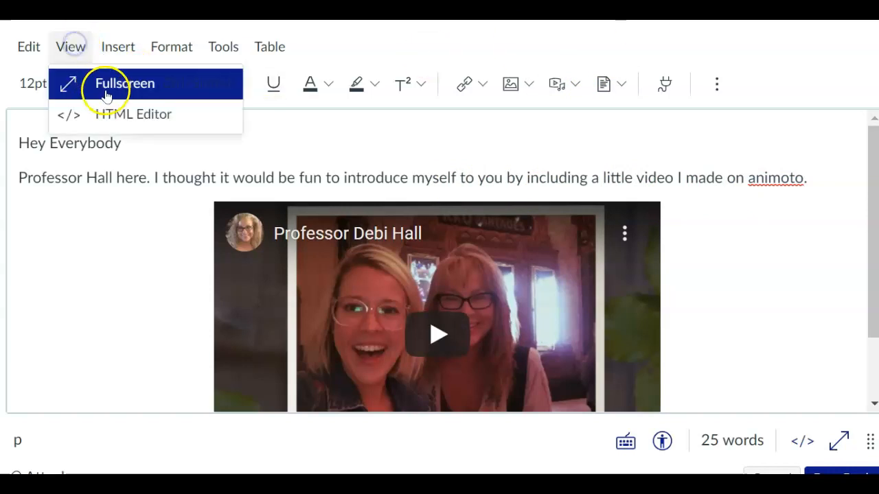
{"action": "left_click", "coordinate": [132, 114]}
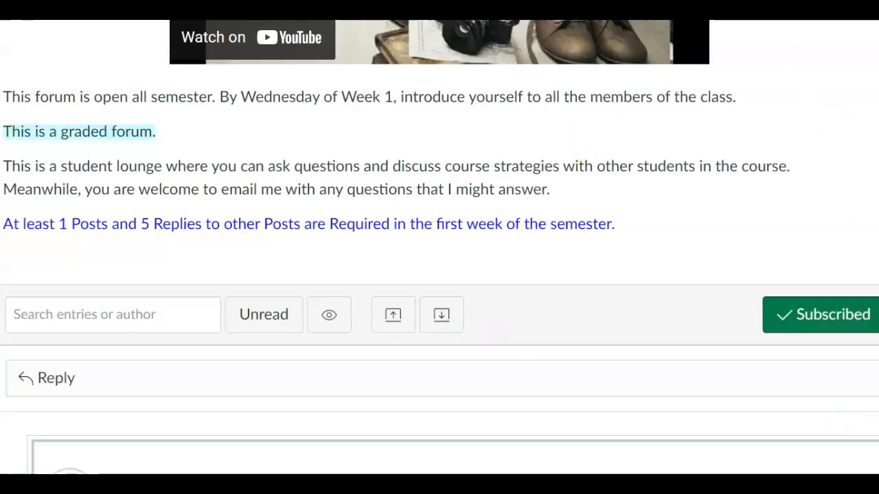
Scroll down the Open Forum discussion to the posted introduction reply.
{"action": "scroll", "scroll_direction": "down", "scroll_amount": 3}
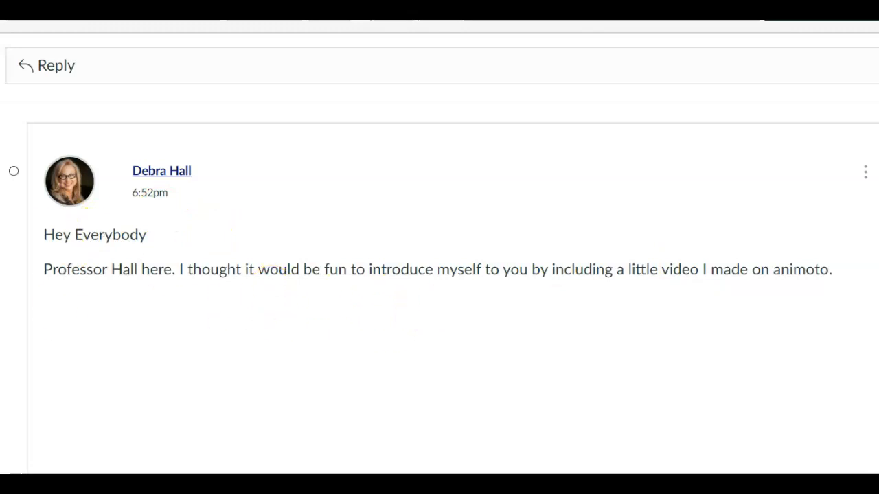
{"action": "scroll", "scroll_direction": "down", "scroll_amount": 3}
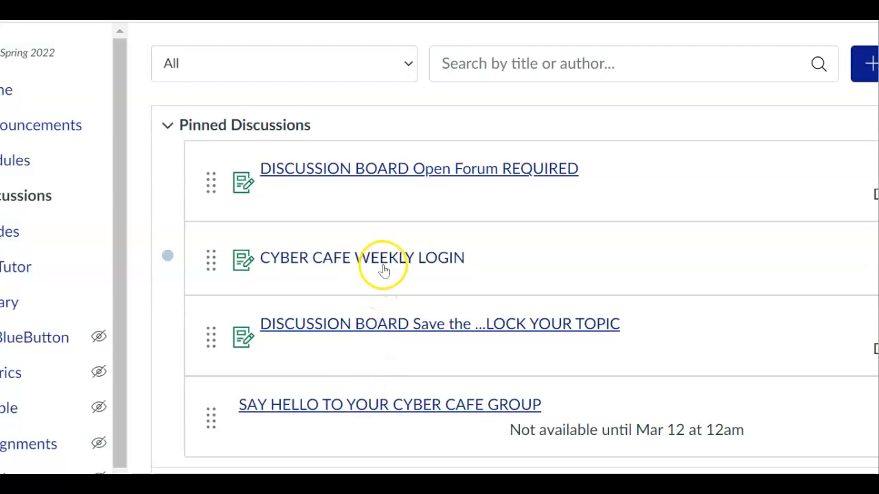
Open the pinned SAY HELLO TO YOUR CYBER CAFE GROUP topic from Discussions.
{"action": "left_click", "coordinate": [385, 267]}
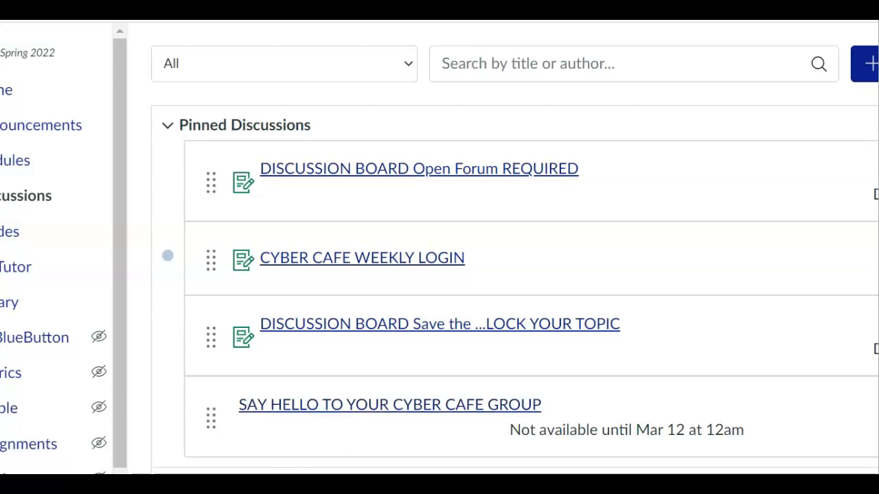
{"action": "left_click", "coordinate": [388, 404]}
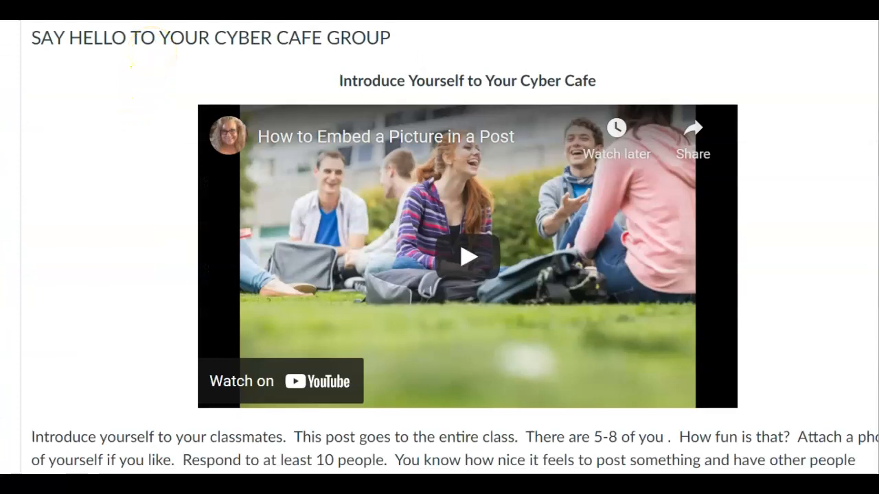
{"action": "scroll", "scroll_direction": "down", "scroll_amount": 3}
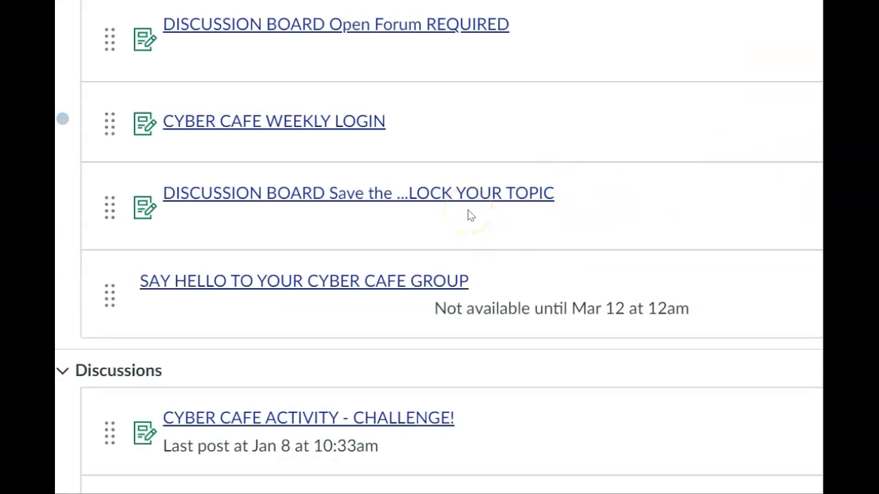
{"action": "mouse_move", "coordinate": [357, 193]}
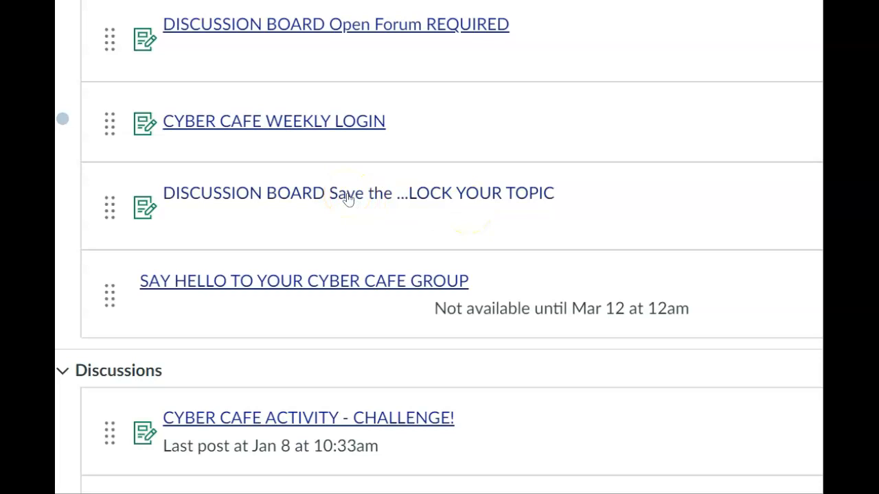
{"action": "mouse_move", "coordinate": [344, 206]}
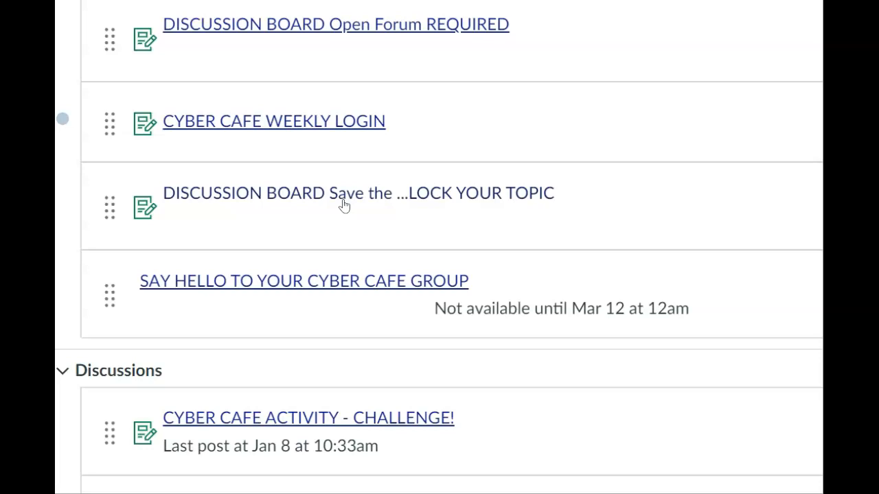
{"action": "mouse_move", "coordinate": [344, 206]}
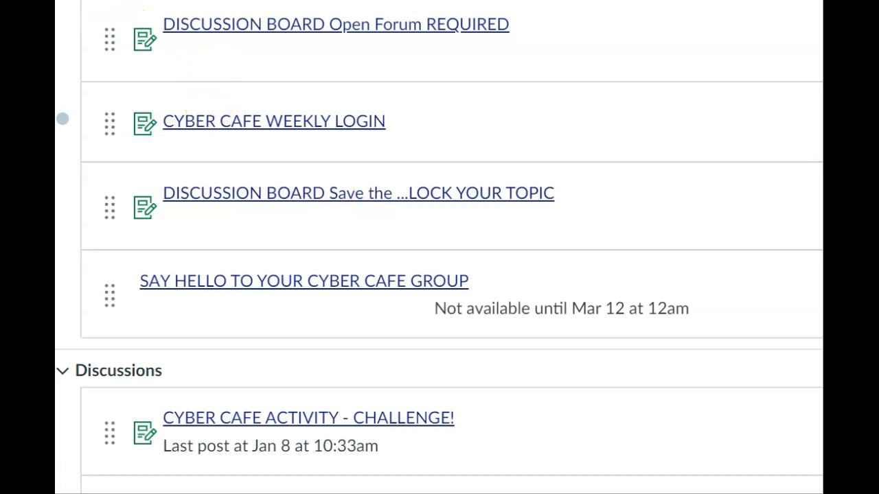
Open the pinned 'Save the … Lock Your Topic' discussion board.
{"action": "left_click", "coordinate": [357, 193]}
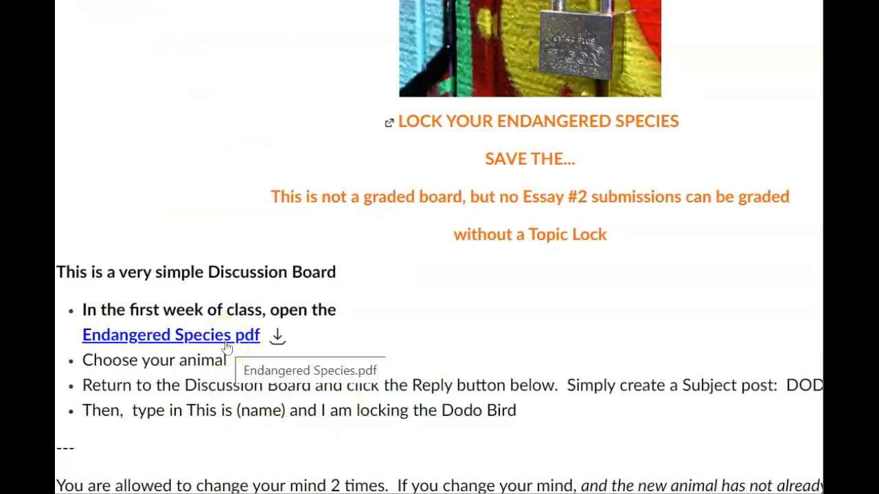
Scroll the Lock Your Topic instructions down to the reply area.
{"action": "scroll", "scroll_direction": "down", "scroll_amount": 3}
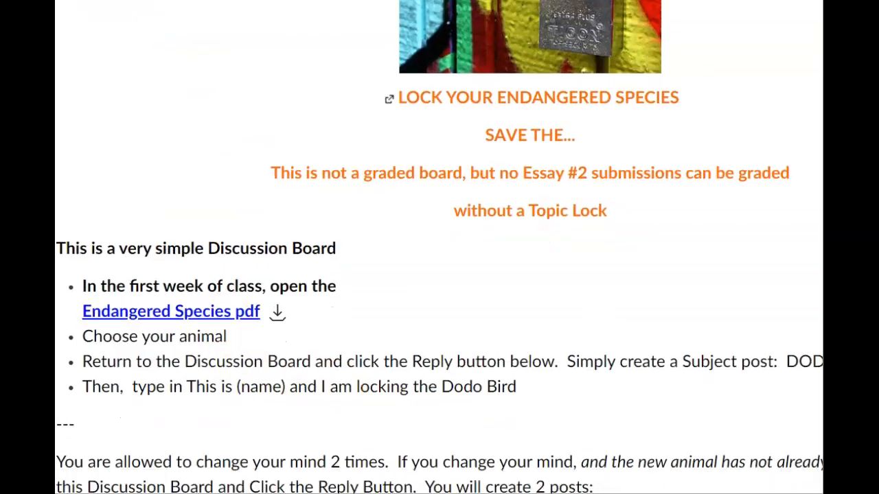
{"action": "scroll", "scroll_direction": "down", "scroll_amount": 3}
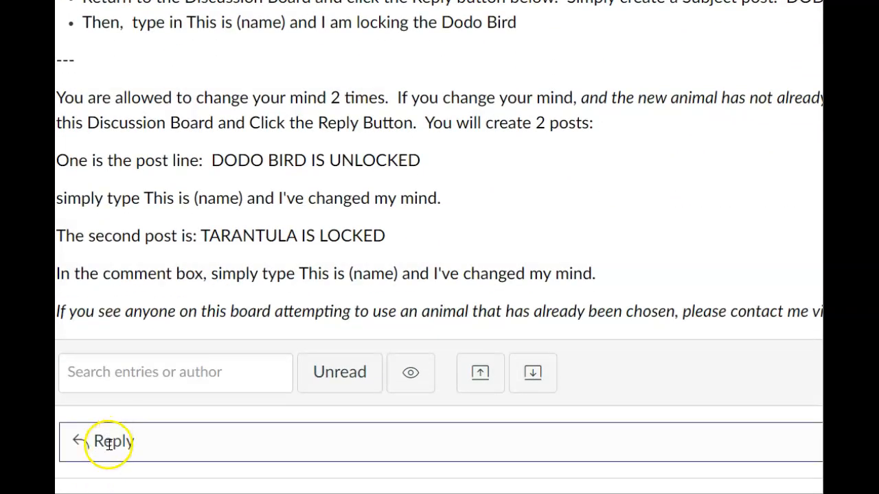
{"action": "mouse_move", "coordinate": [414, 186]}
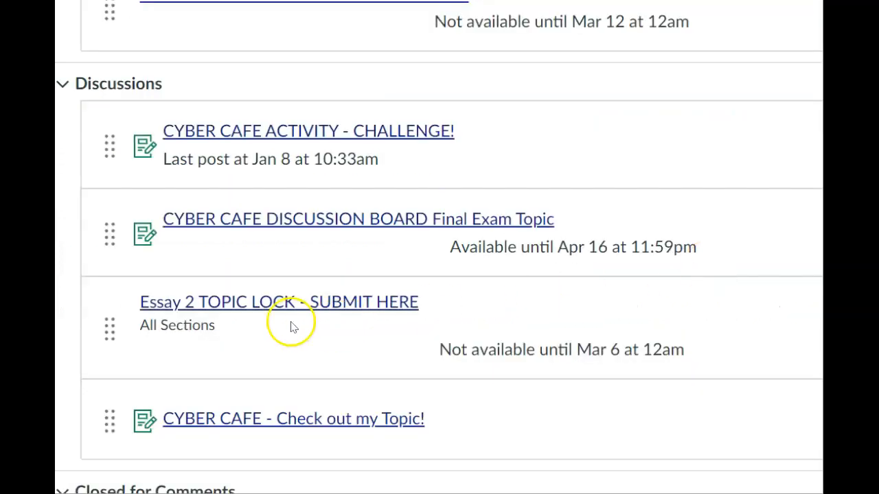
{"action": "mouse_move", "coordinate": [323, 302]}
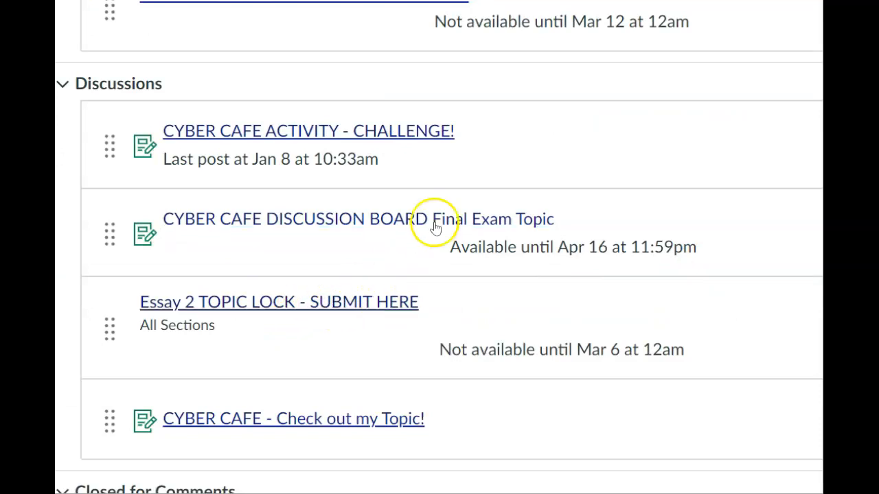
{"action": "mouse_move", "coordinate": [408, 130]}
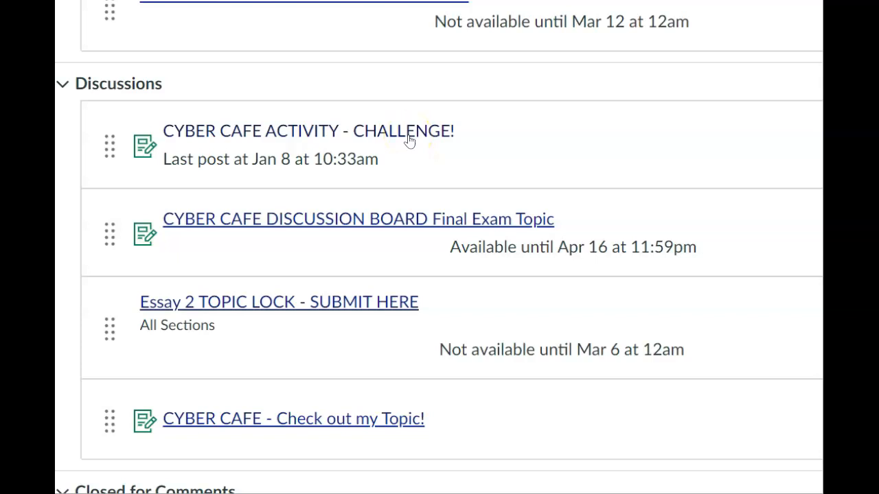
Scroll back up over the unpinned Discussions list.
{"action": "scroll", "scroll_direction": "up", "scroll_amount": 3}
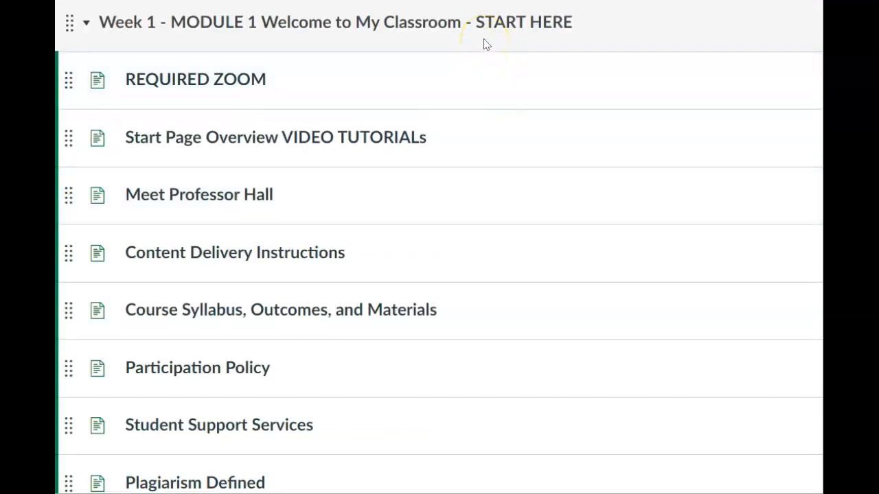
{"action": "mouse_move", "coordinate": [347, 35]}
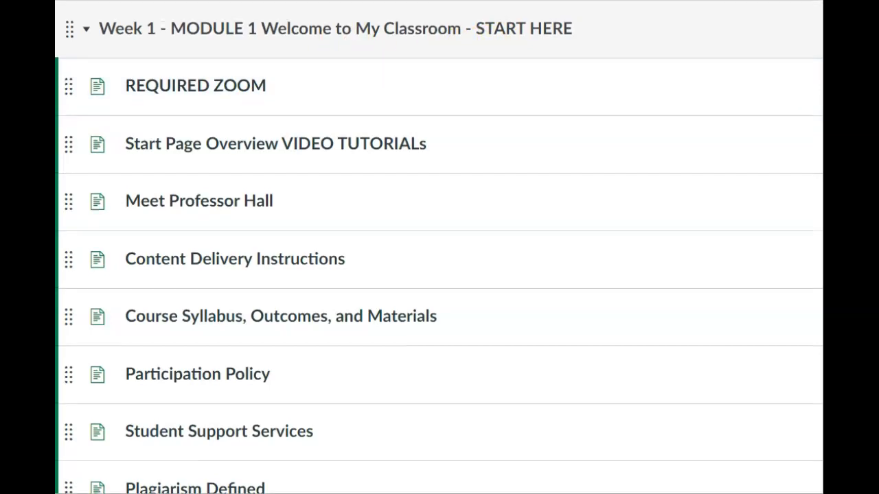
Scroll through Modules 1–3 down to Week 2 Module 4 FUN Assignments.
{"action": "scroll", "scroll_direction": "down", "scroll_amount": 3}
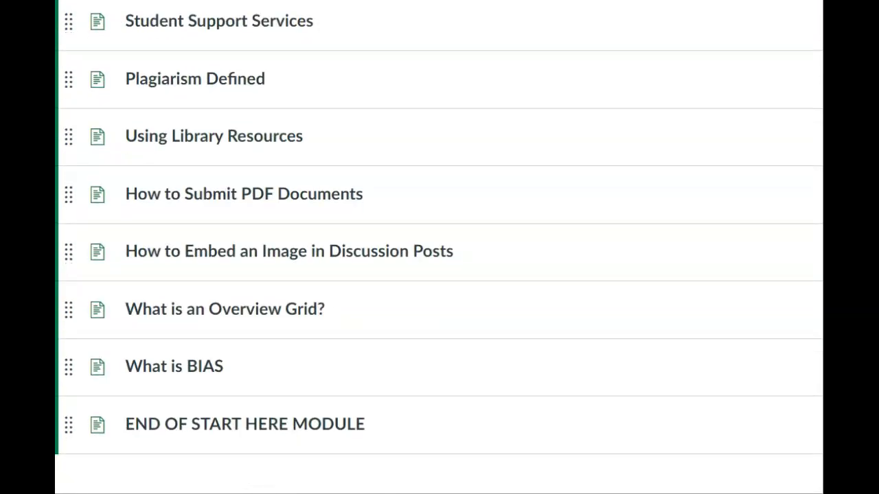
{"action": "scroll", "scroll_direction": "down", "scroll_amount": 3}
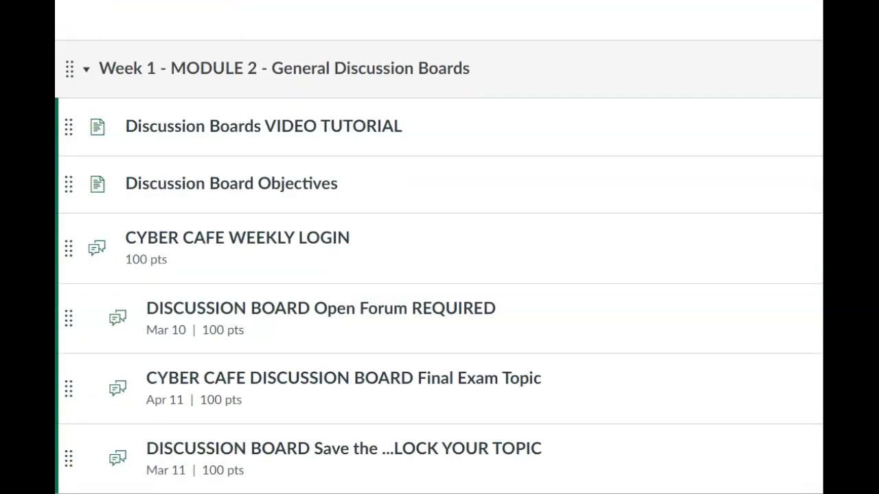
{"action": "scroll", "scroll_direction": "down", "scroll_amount": 3}
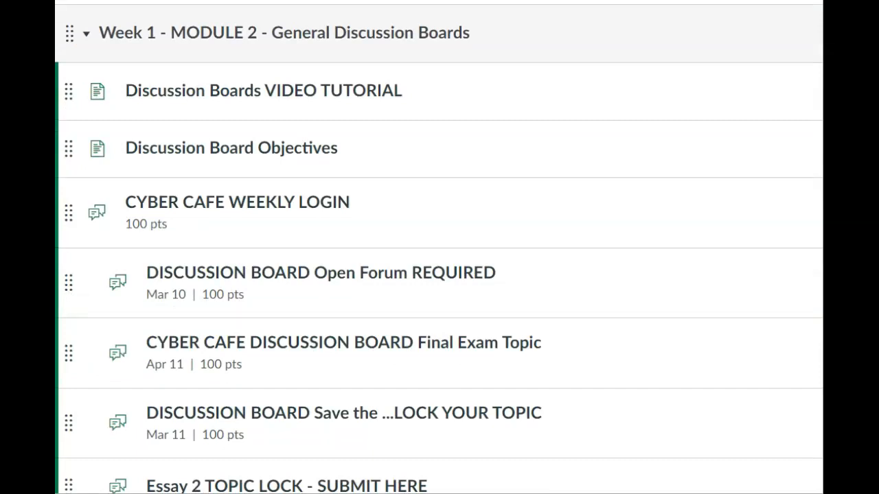
{"action": "scroll", "scroll_direction": "down", "scroll_amount": 3}
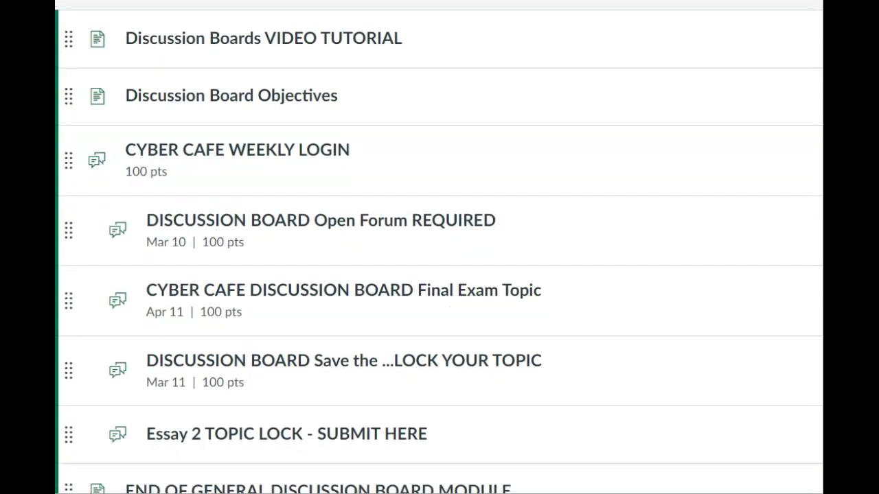
{"action": "scroll", "scroll_direction": "down", "scroll_amount": 3}
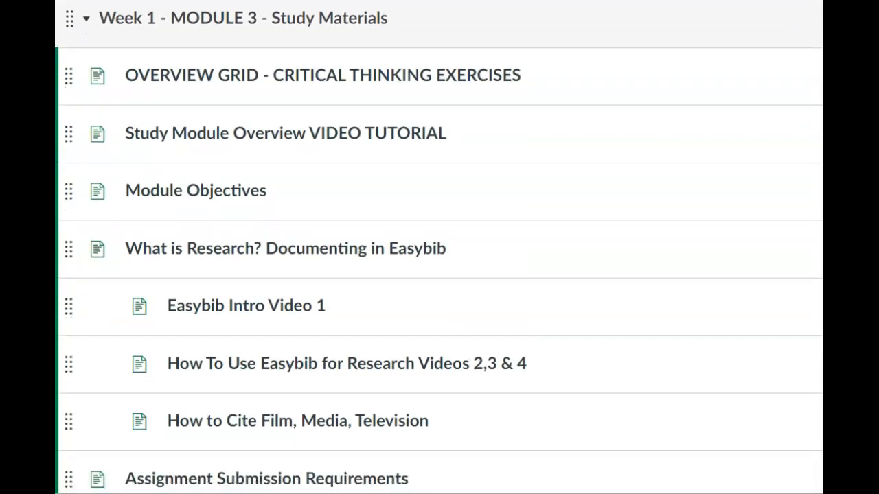
{"action": "scroll", "scroll_direction": "down", "scroll_amount": 3}
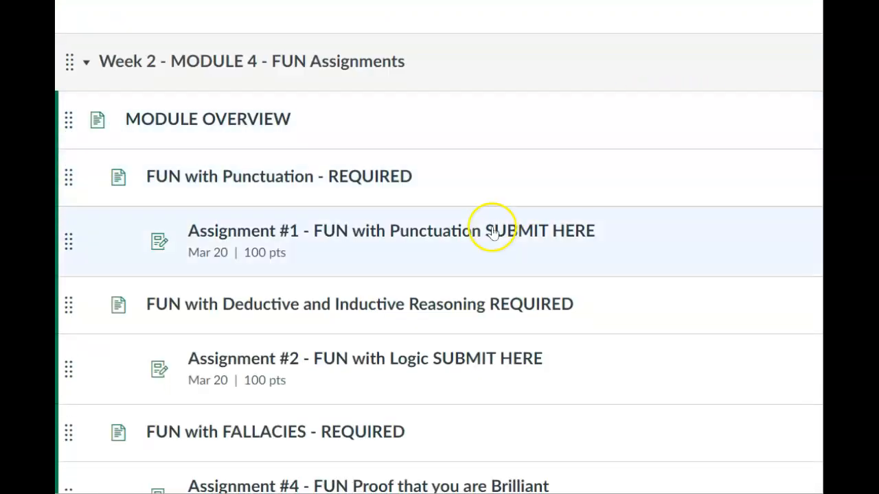
{"action": "mouse_move", "coordinate": [488, 233]}
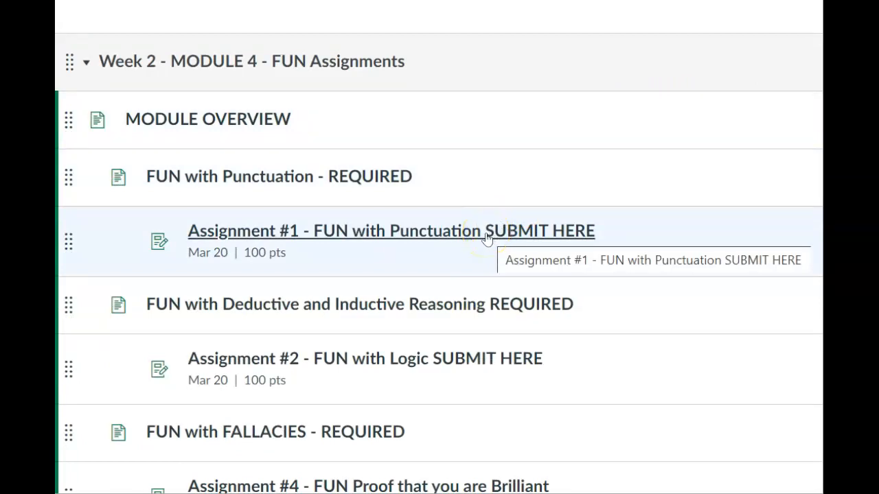